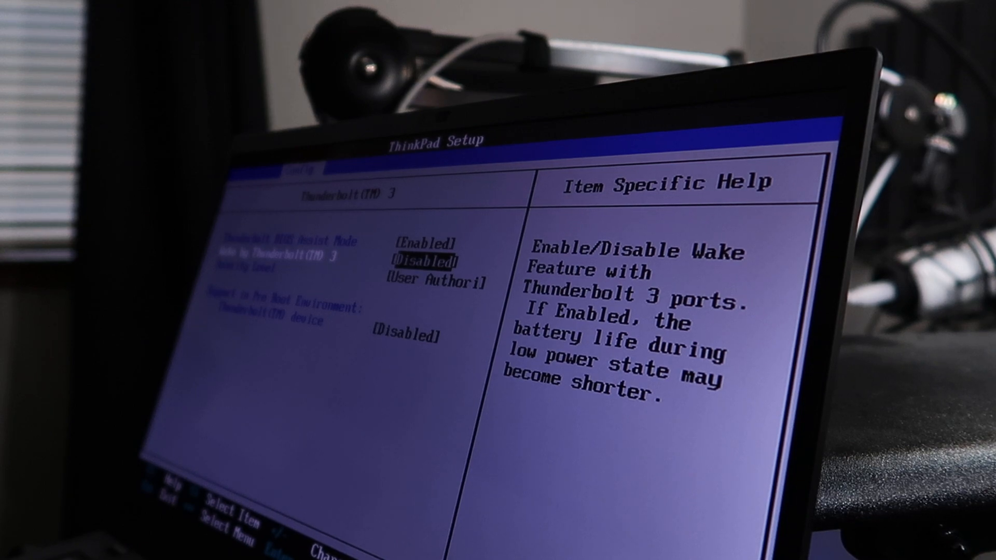
key("Up")
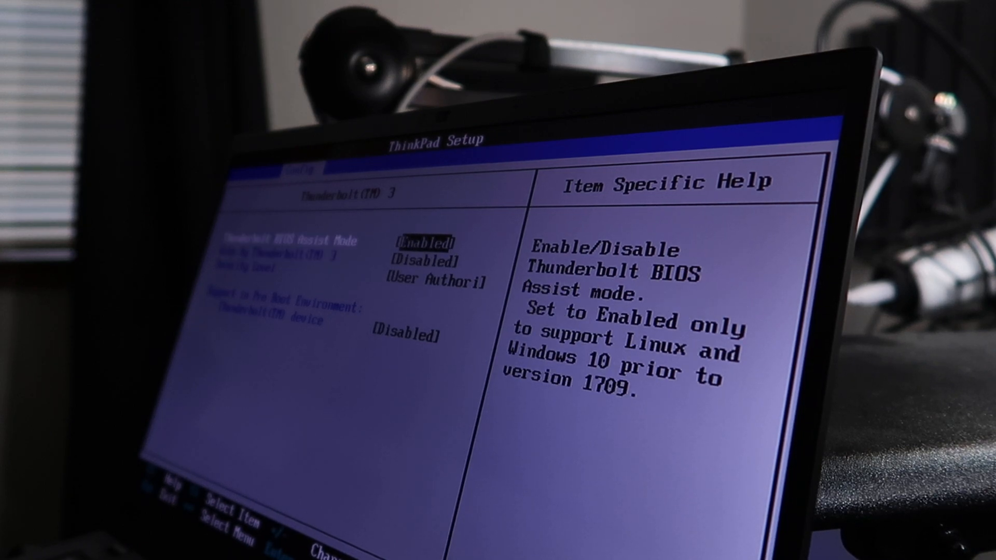